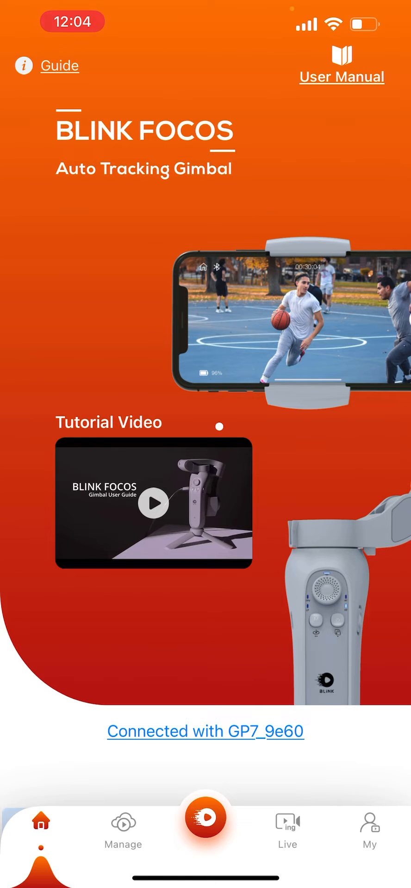
Enter the camera shooting view from the center camera button.
{"action": "left_click", "coordinate": [205, 817]}
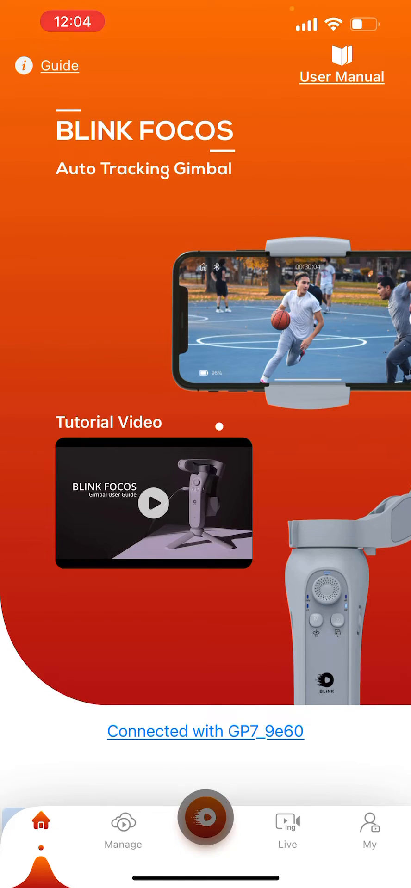
{"action": "left_click", "coordinate": [205, 815]}
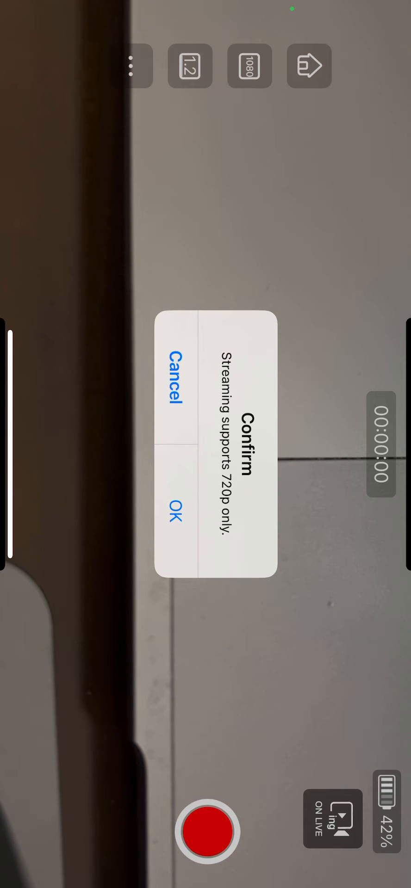
Accept the 720p-only streaming notice and confirm turning on the live broadcast.
{"action": "left_click", "coordinate": [173, 516]}
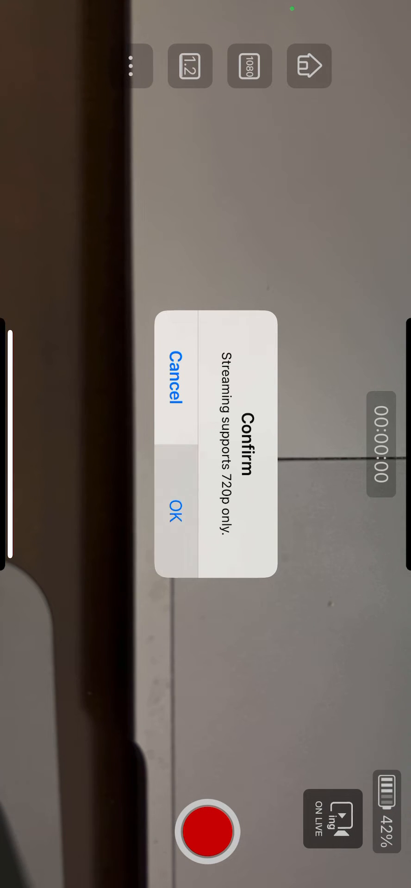
{"action": "left_click", "coordinate": [175, 515]}
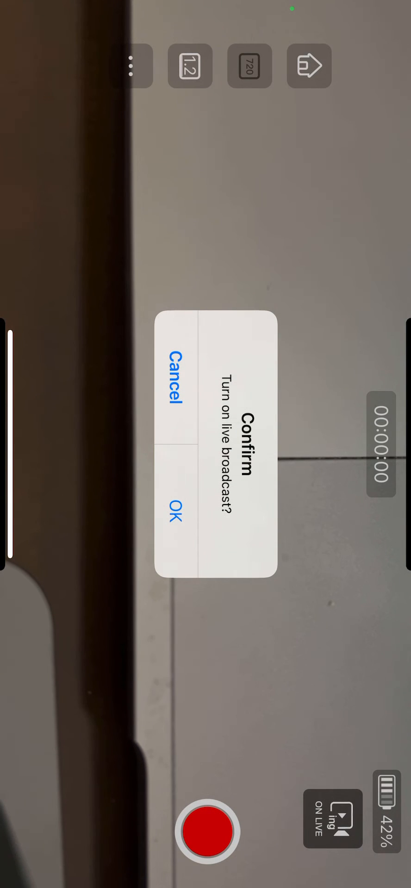
{"action": "left_click", "coordinate": [172, 511]}
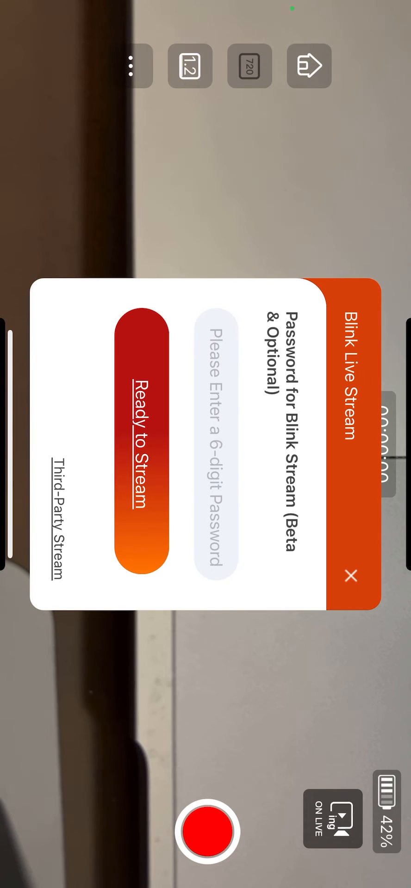
Mark the Blink Live Stream ready to stream with no password set.
{"action": "left_click", "coordinate": [140, 437]}
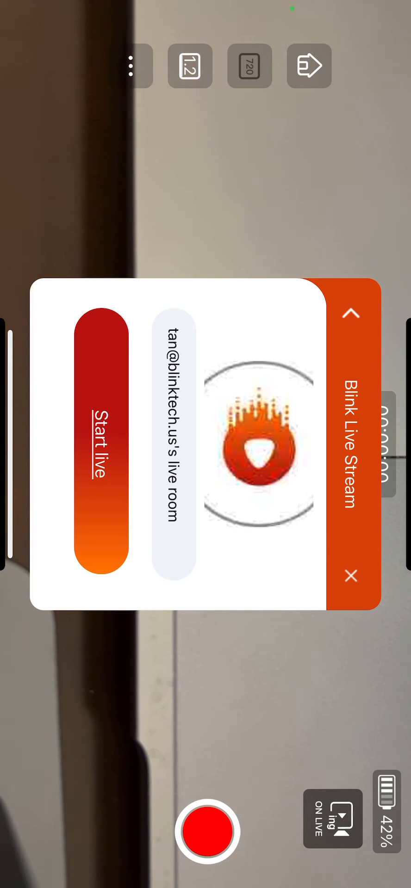
{"action": "left_click", "coordinate": [101, 457]}
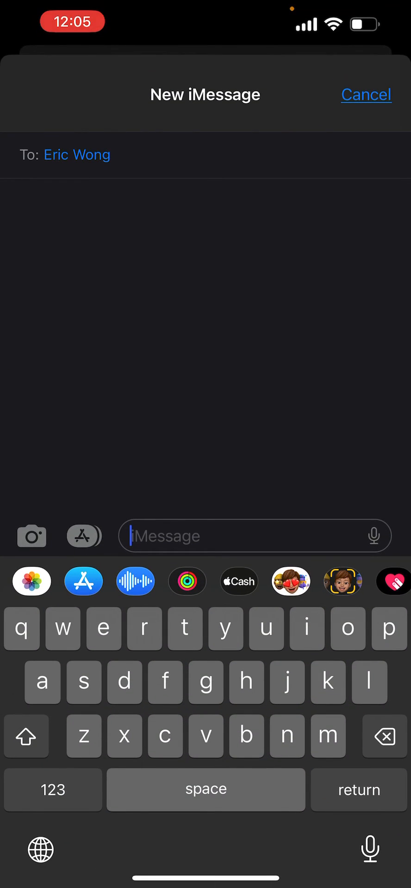
Paste the copied focos.tech share link into the iMessage text field.
{"action": "left_click", "coordinate": [253, 536]}
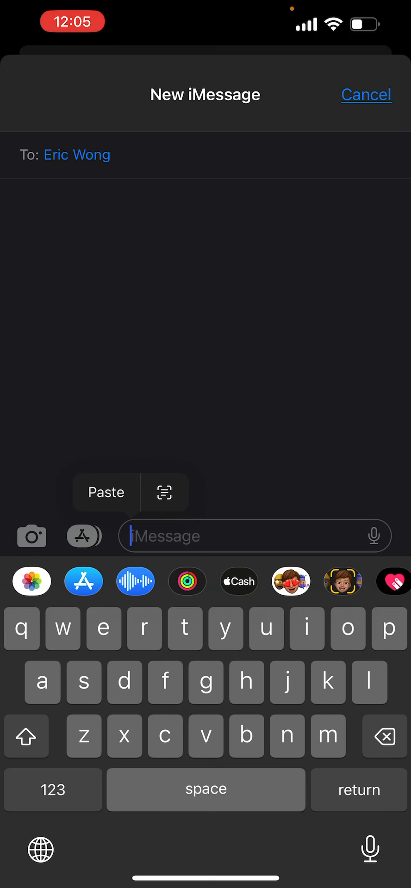
{"action": "left_click", "coordinate": [105, 491]}
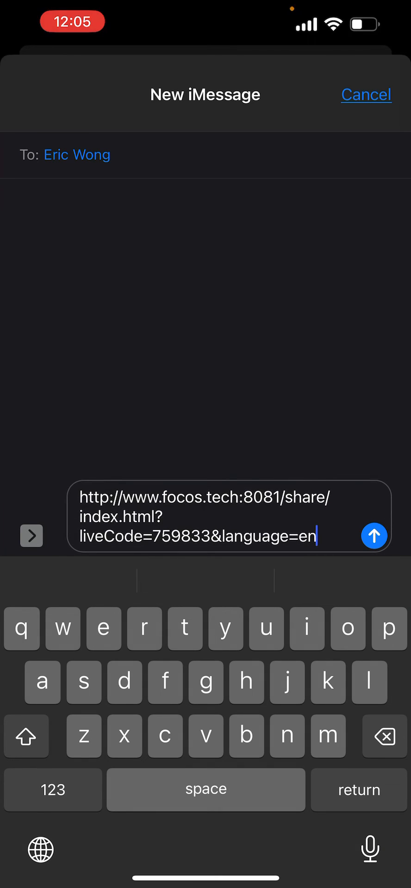